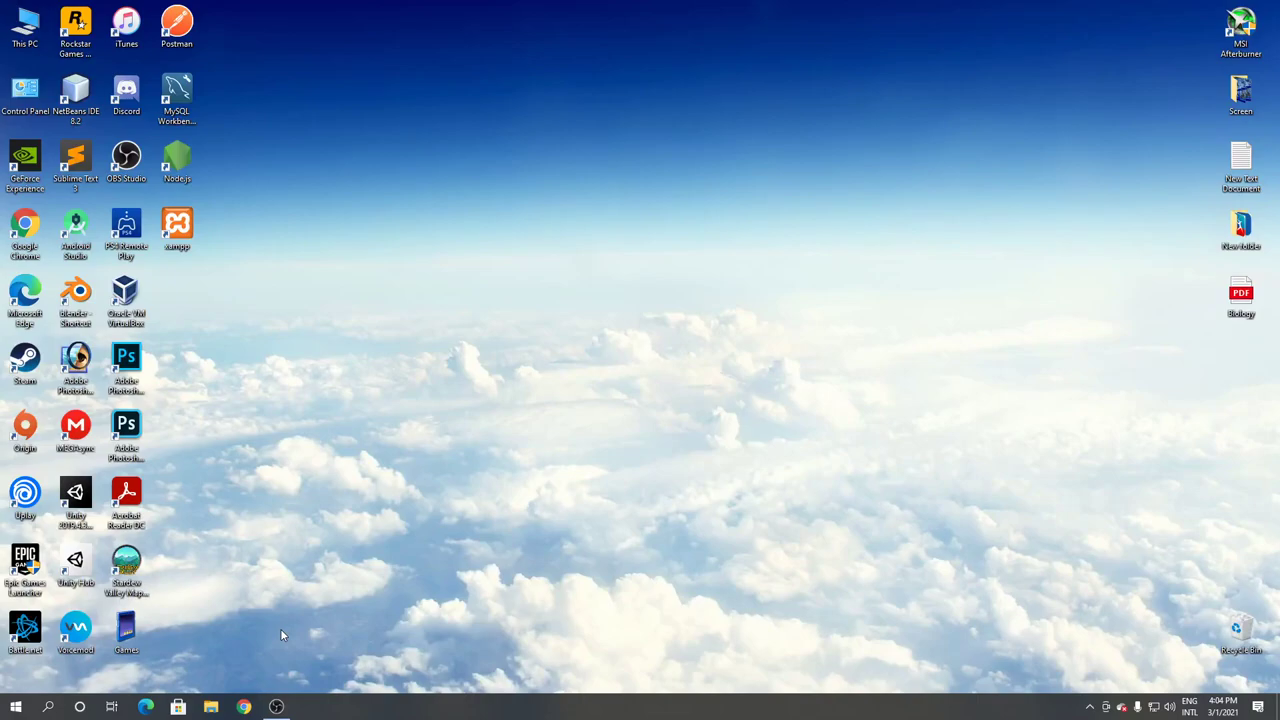
Launch Google Chrome from the desktop shortcut to a fresh new tab
click(244, 708)
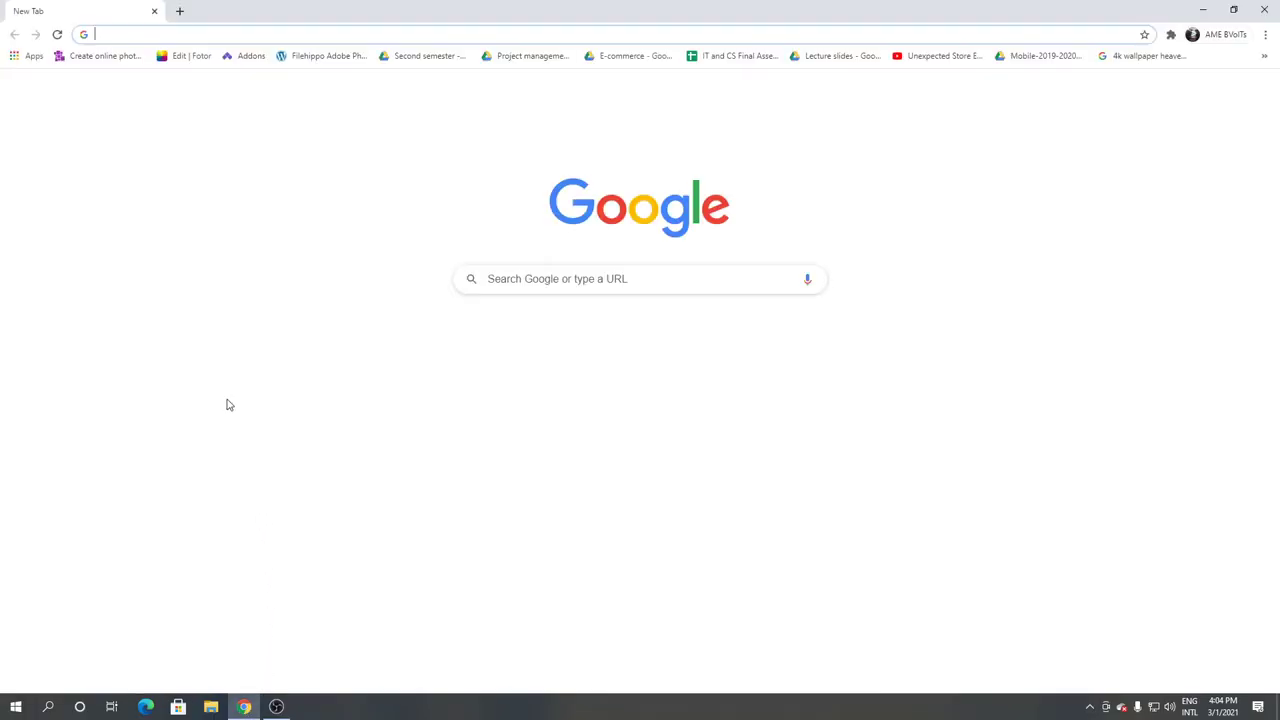
Search 'sumatra download' and reach the official sumatrapdfreader.org download page
text(sumatra download)
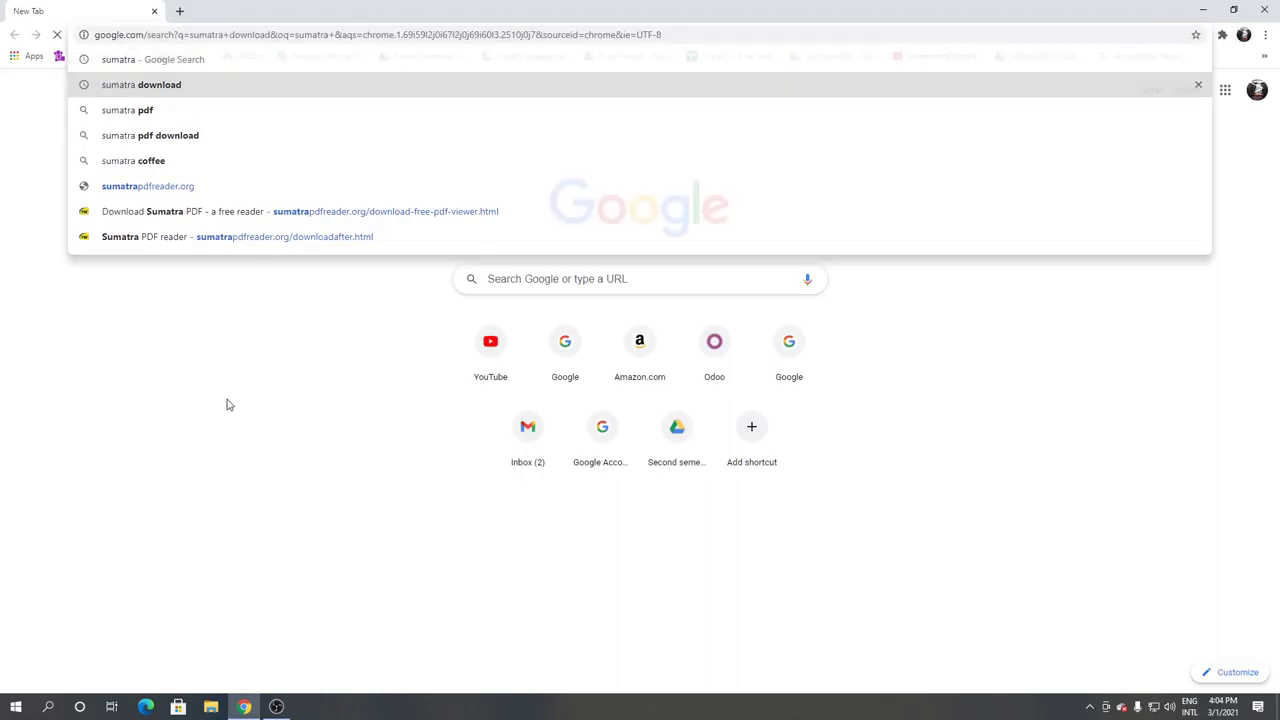
click(140, 84)
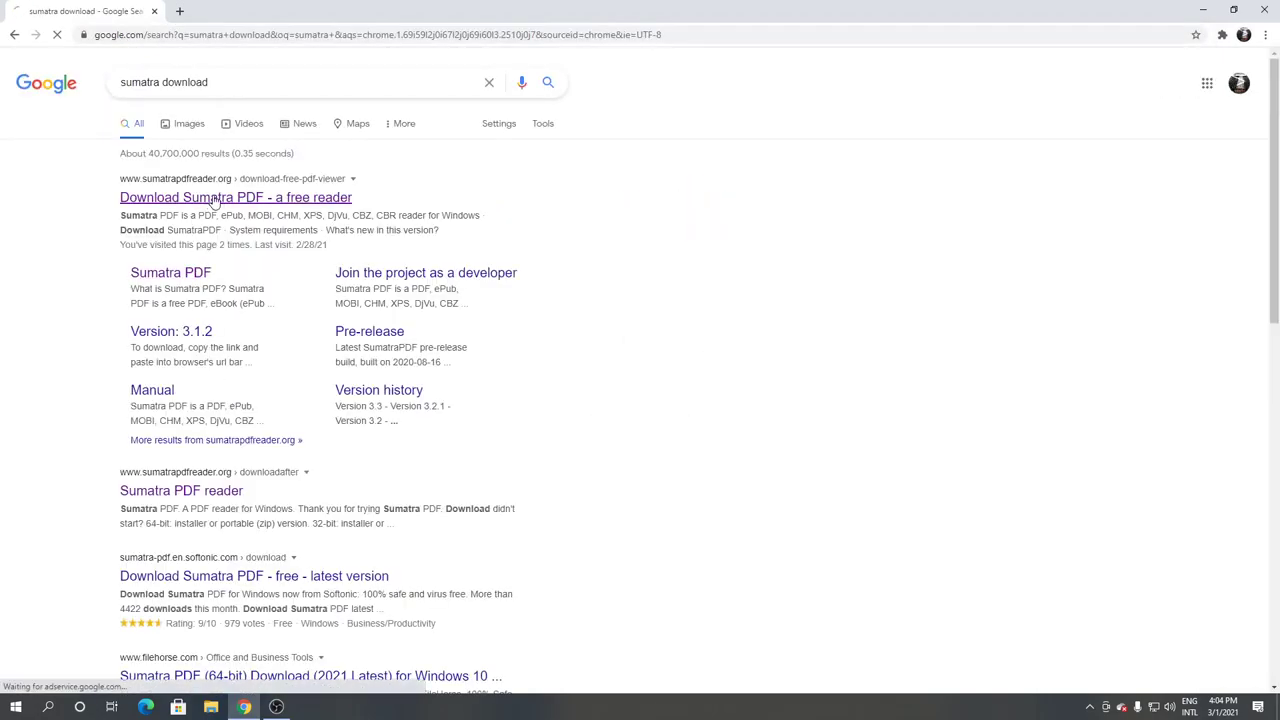
click(236, 198)
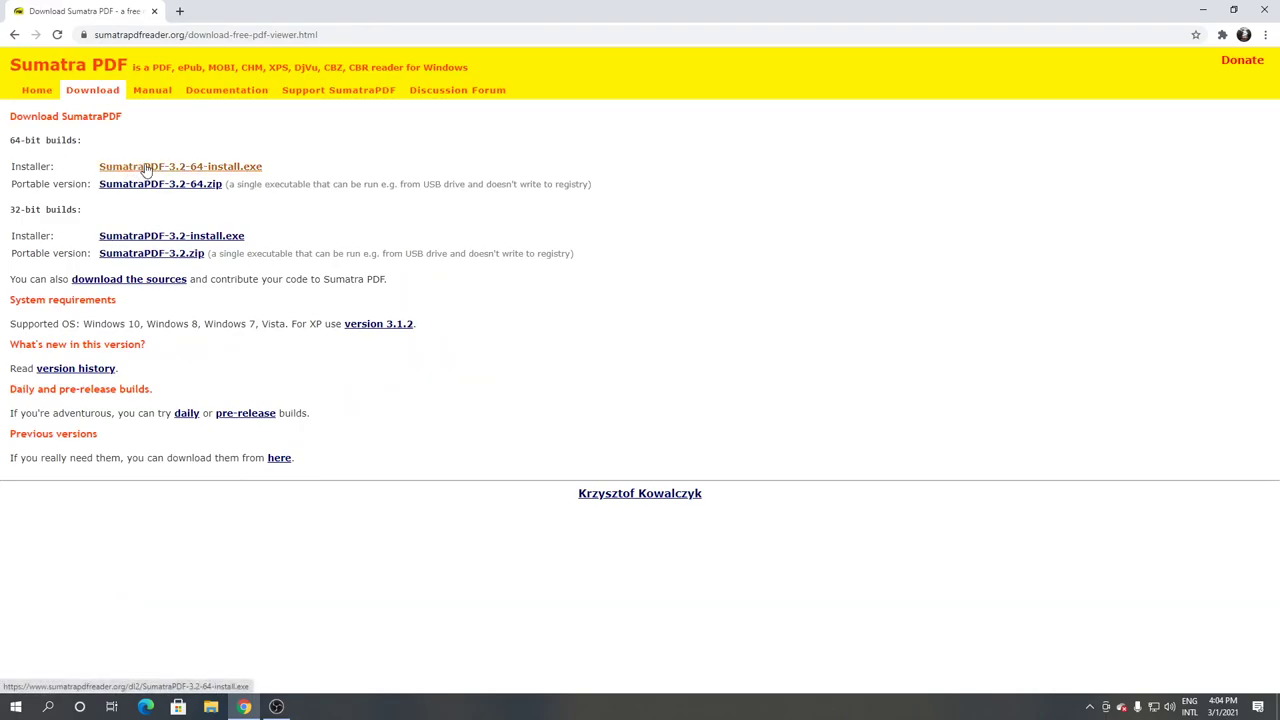
Download SumatraPDF-3.2-64-install.exe and run it from the download bar, raising the security warning
click(180, 166)
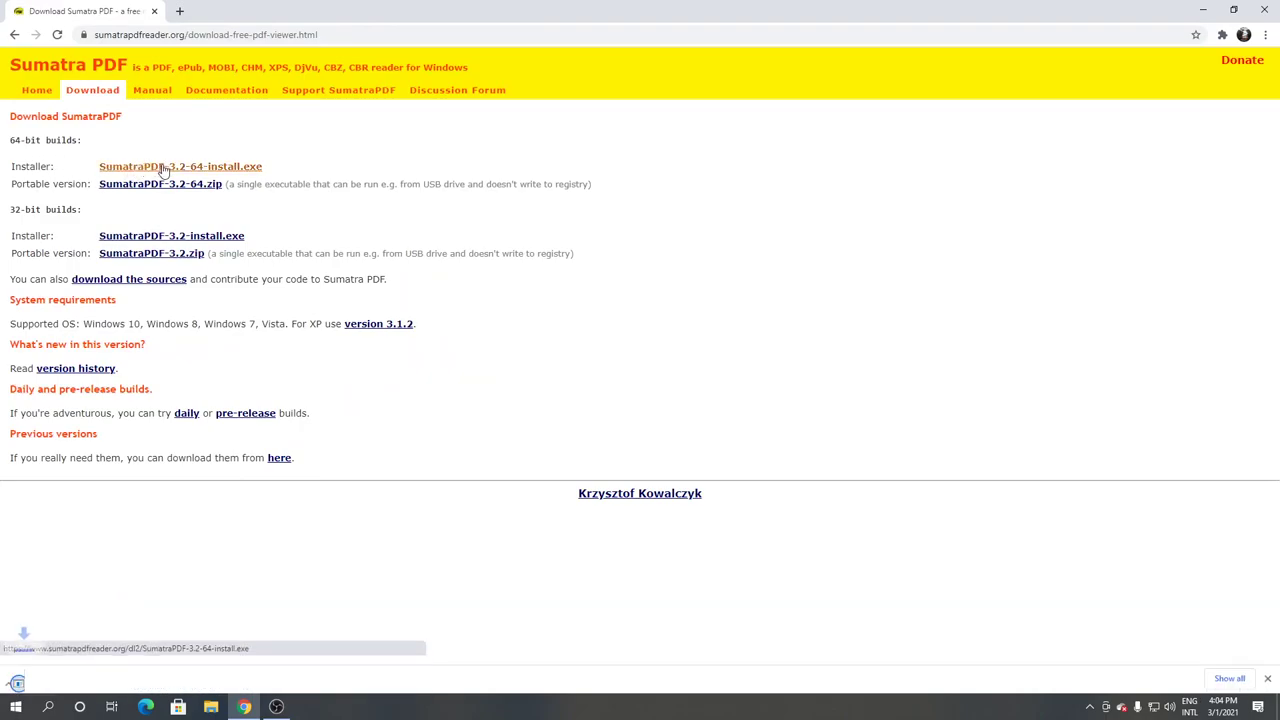
click(180, 166)
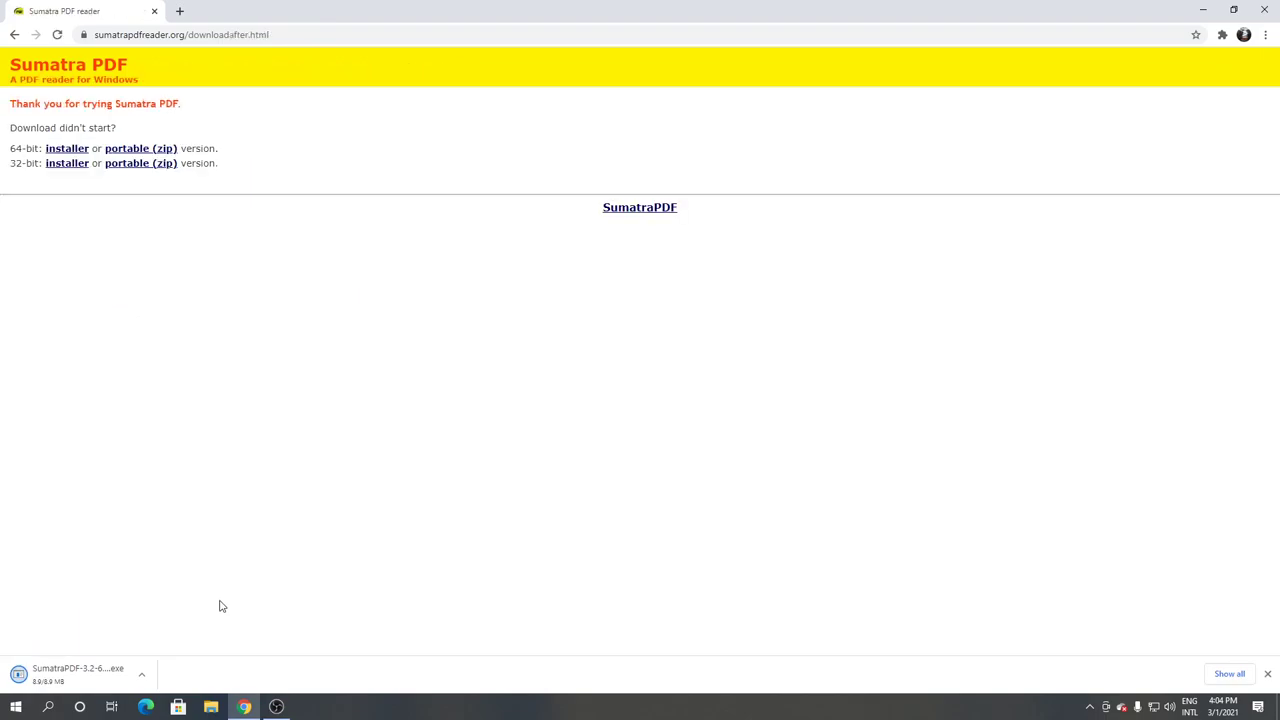
click(78, 668)
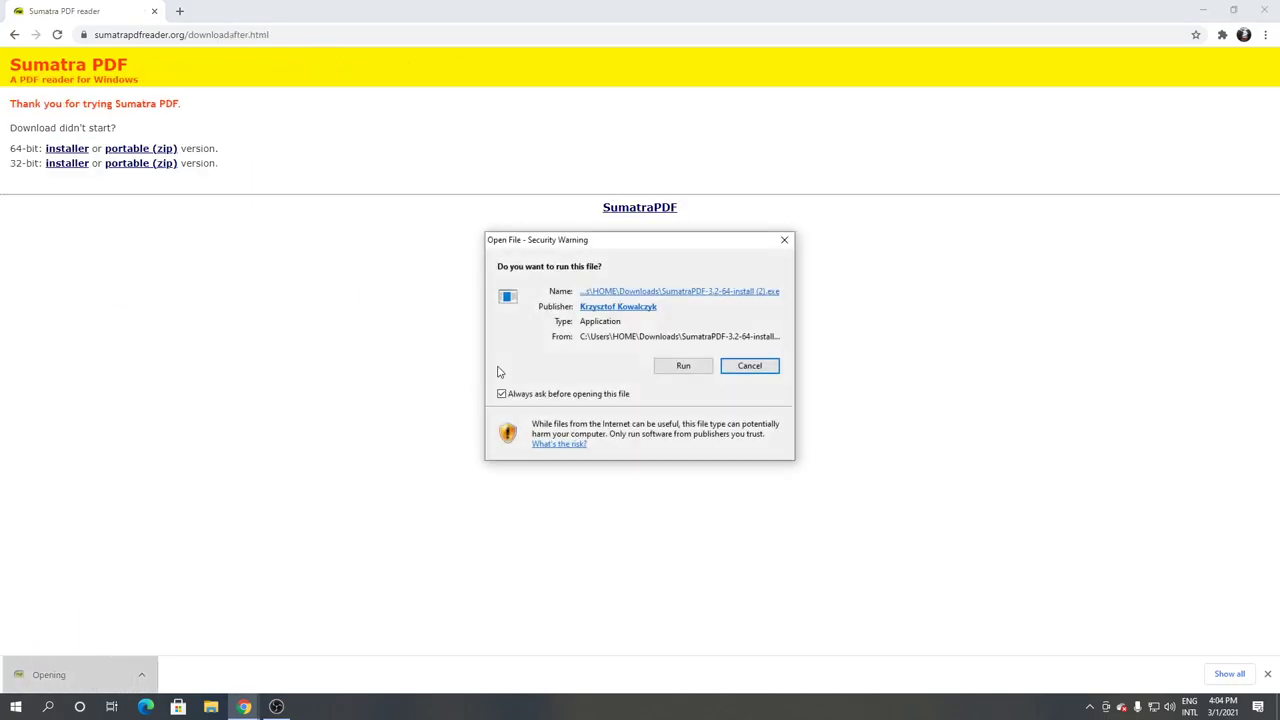
Allow the installer to run, install SumatraPDF 3.2 and start it past the second security warning
click(684, 364)
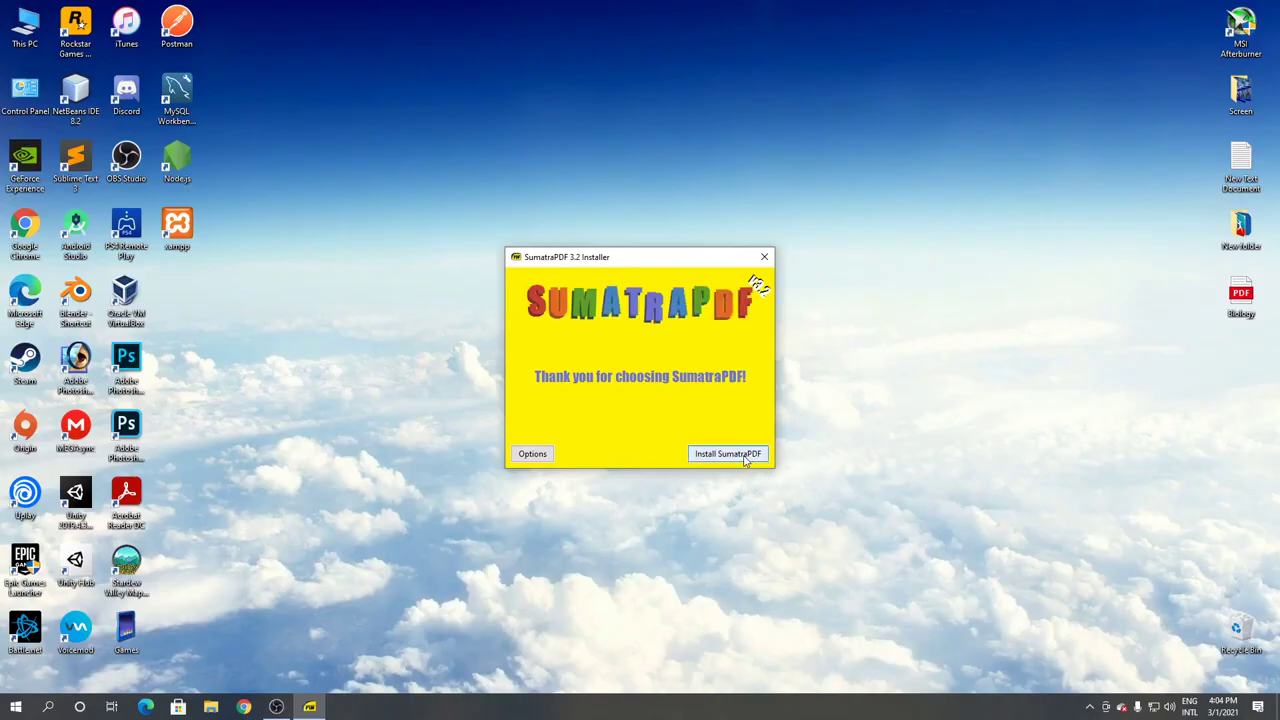
click(728, 452)
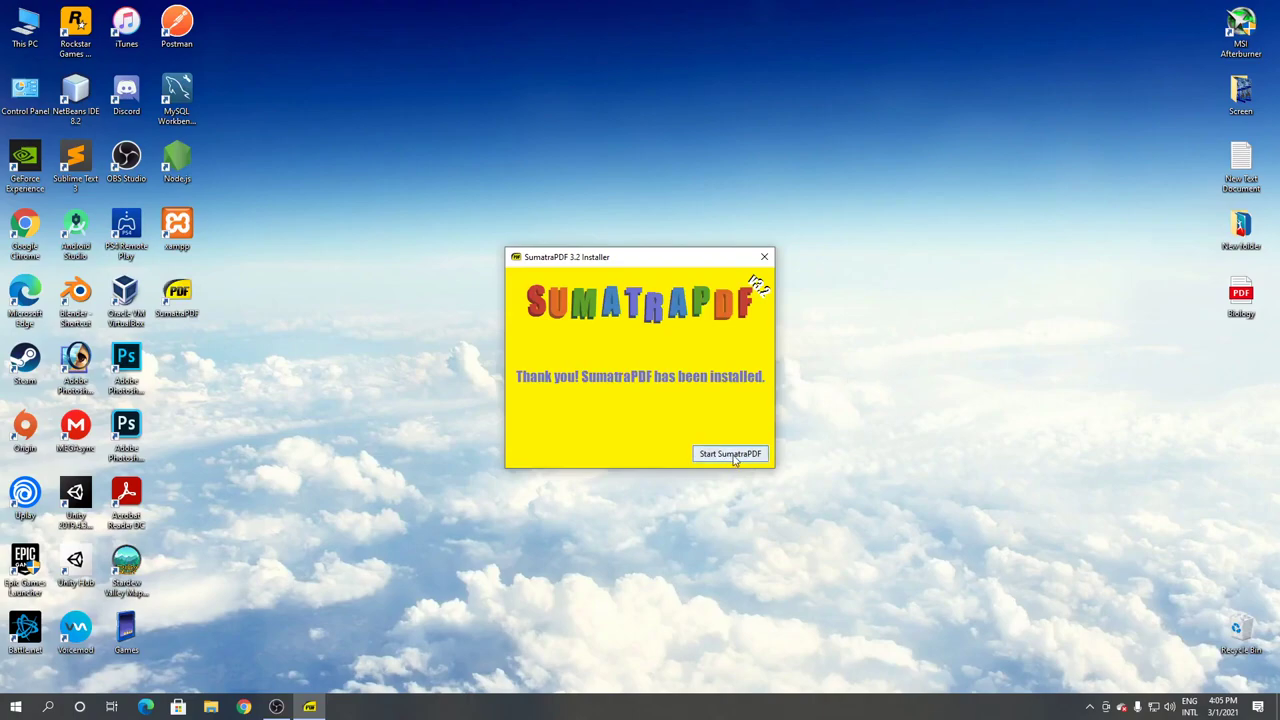
click(730, 452)
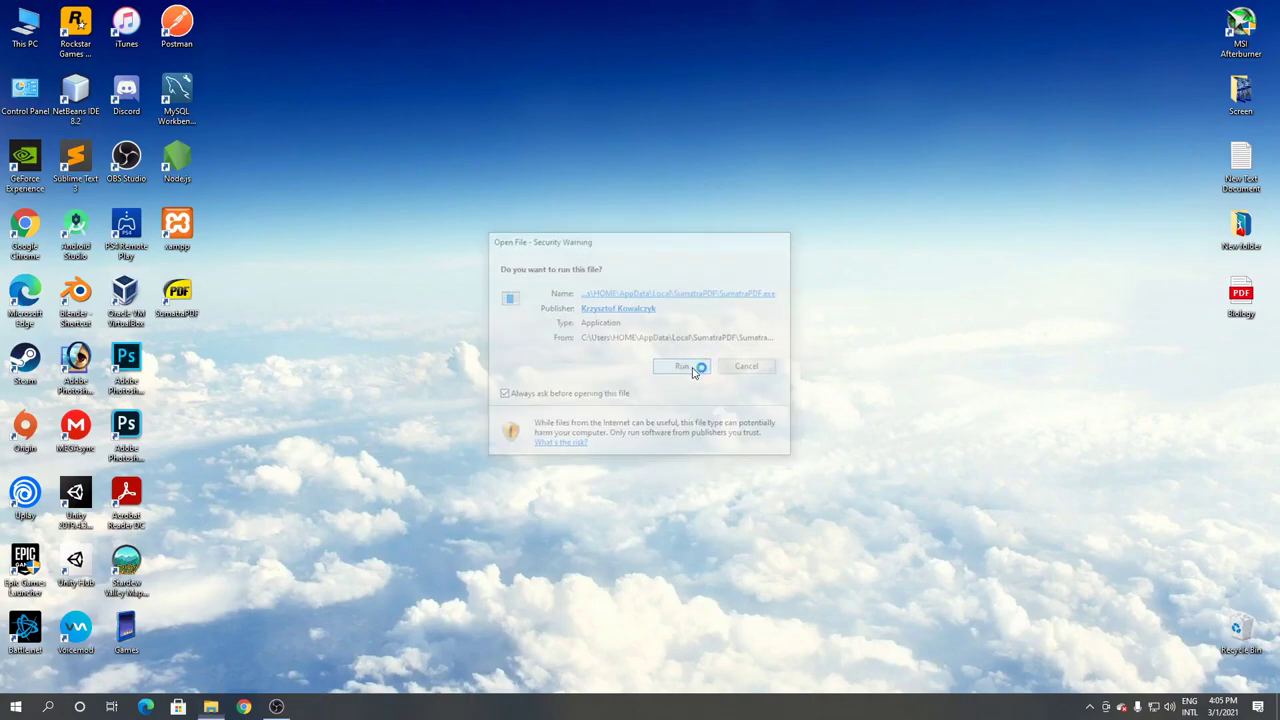
click(680, 366)
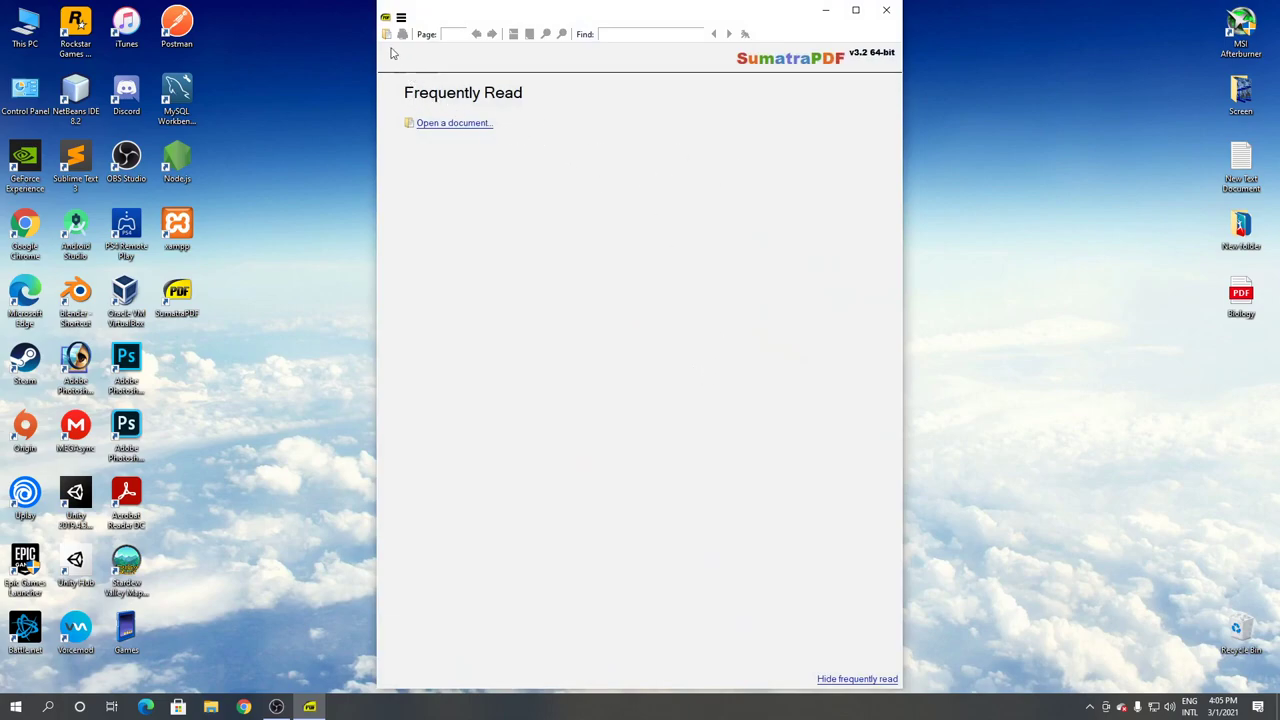
mouse_move(388, 34)
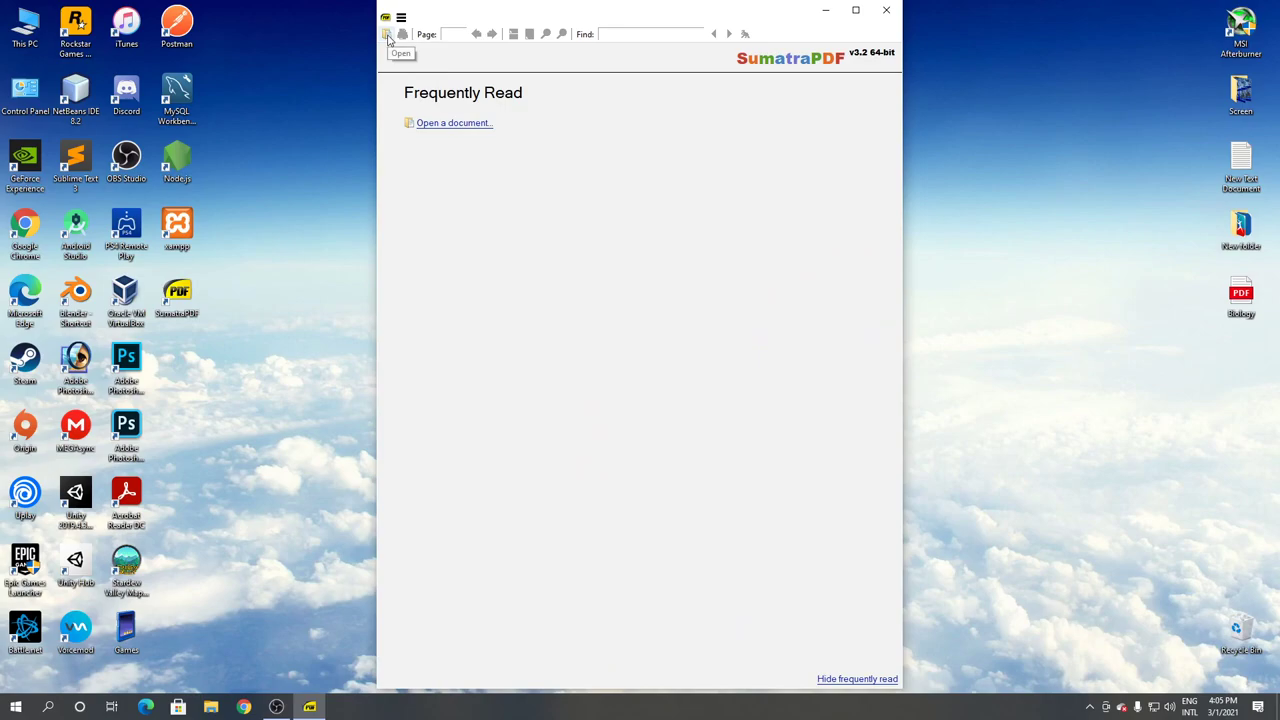
Open Biology.pdf from the Desktop and scroll past its cover to the BIOLOGY title page
click(388, 32)
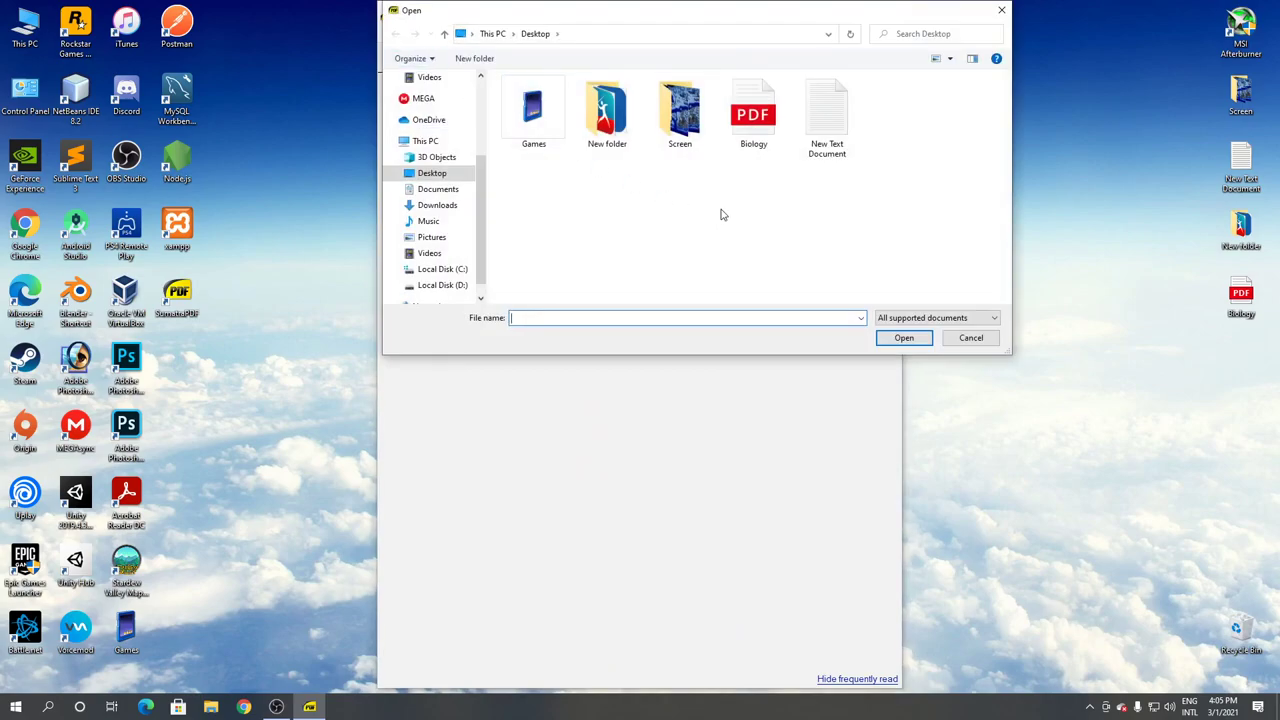
click(752, 110)
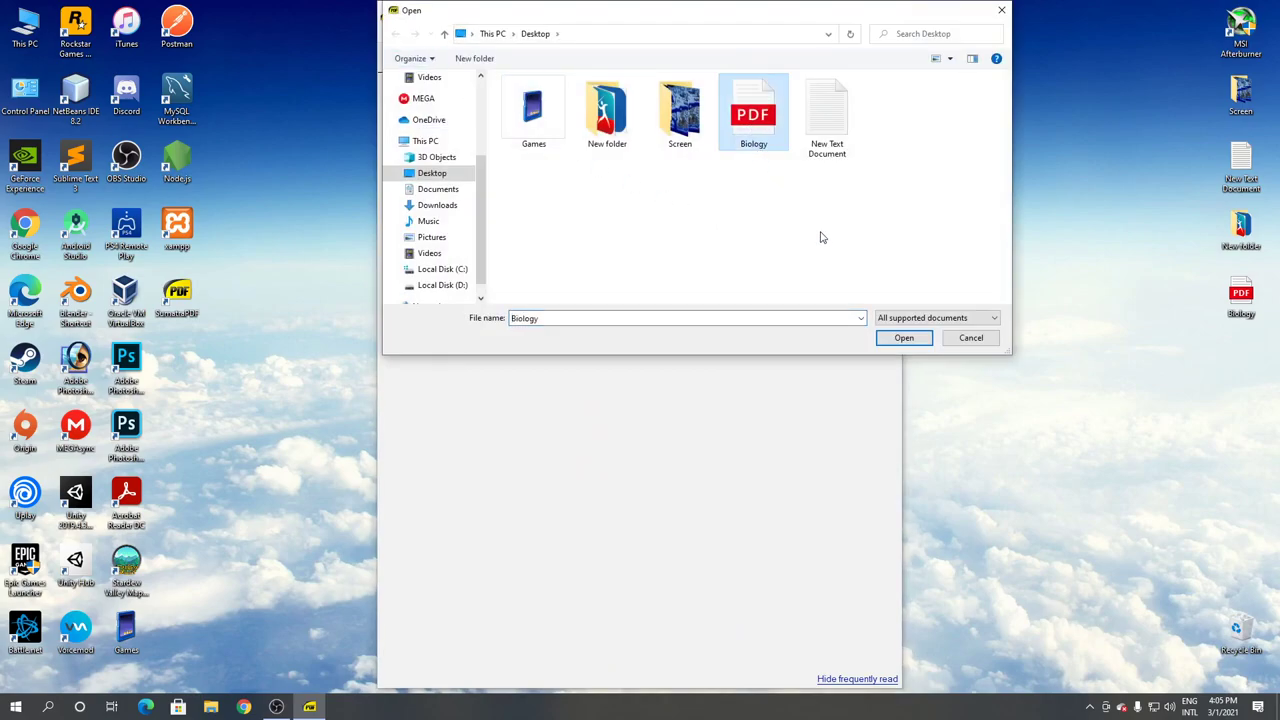
click(904, 336)
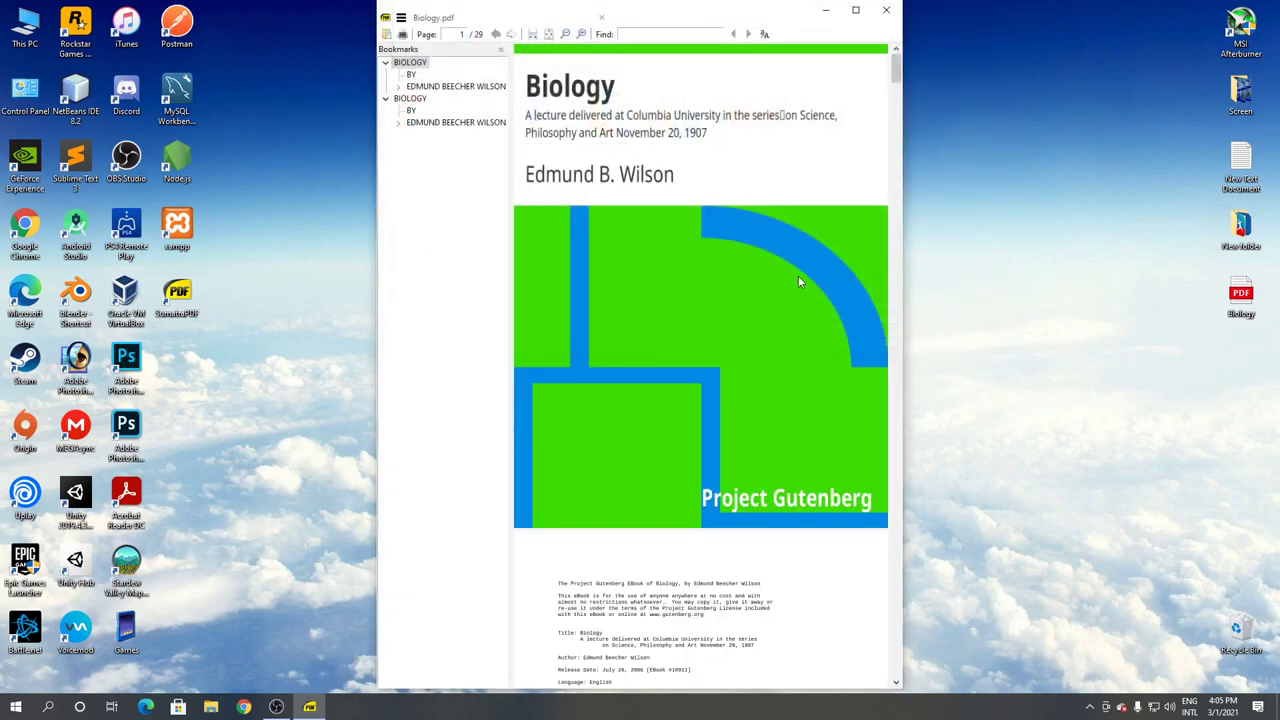
scroll(down, 3)
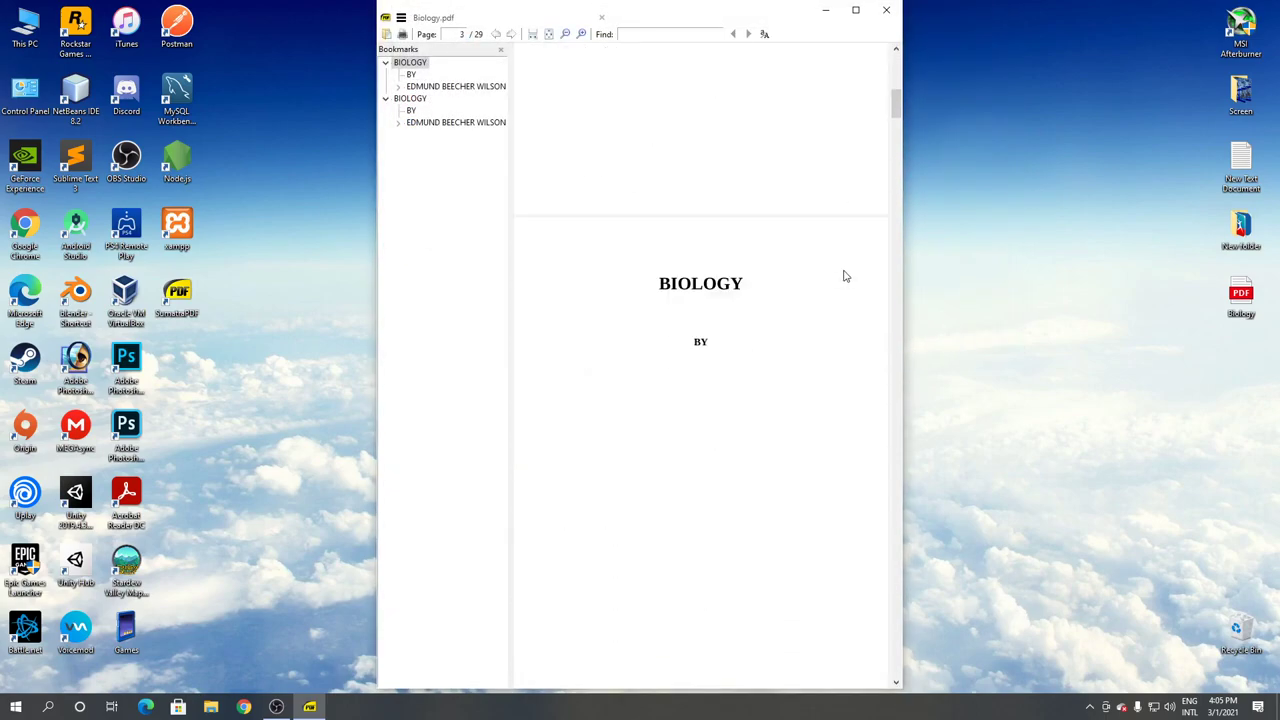